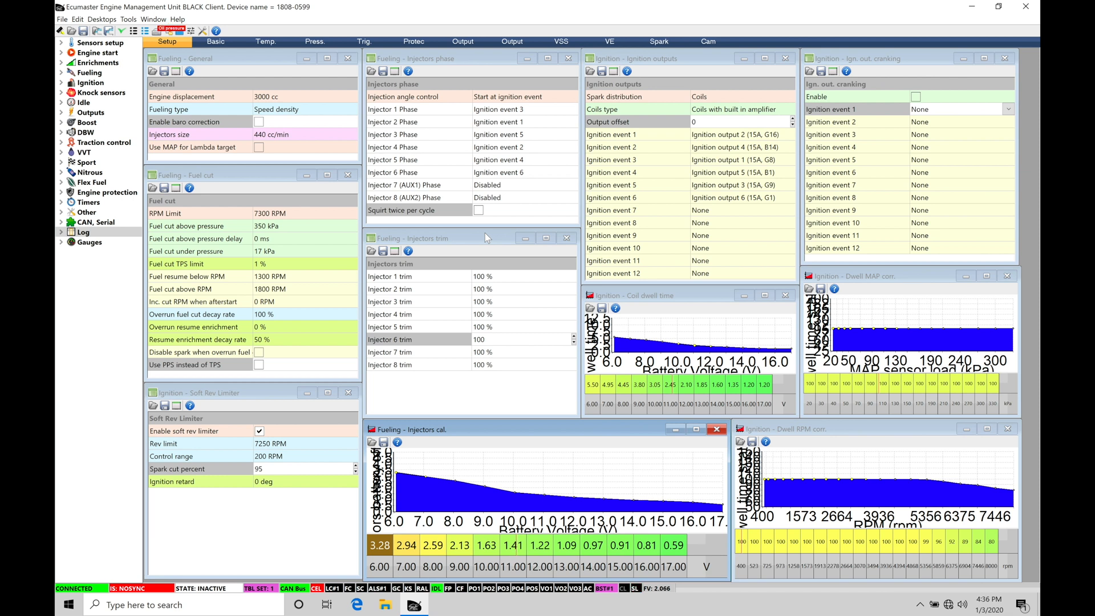
mouse_move(217, 91)
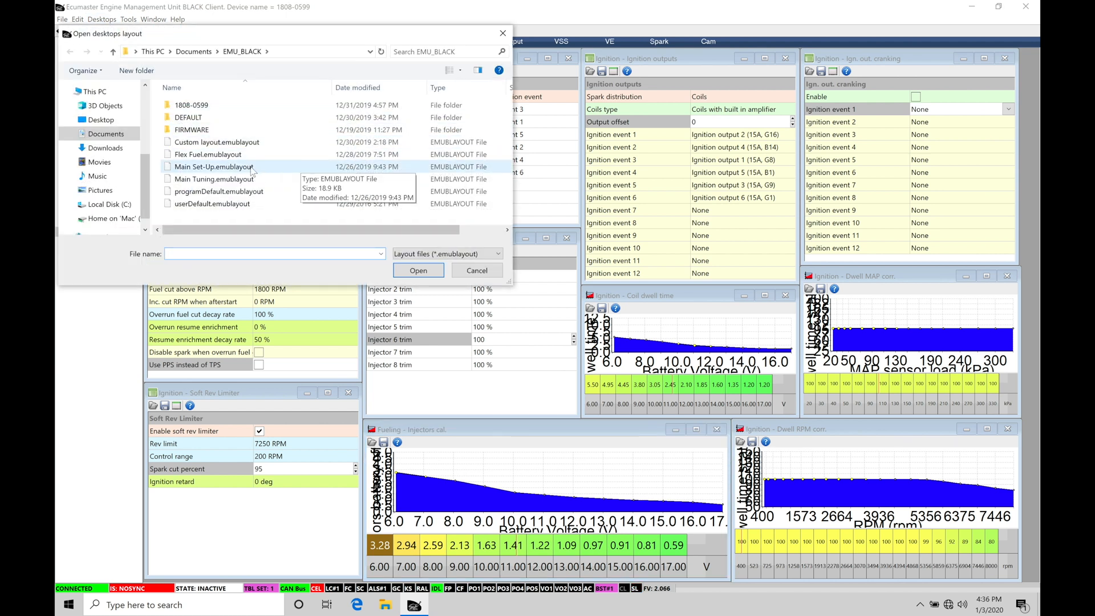
Step: Load the Main Set-Up.emublayout desktop layout showing the fueling and ignition panels
left_click(213, 166)
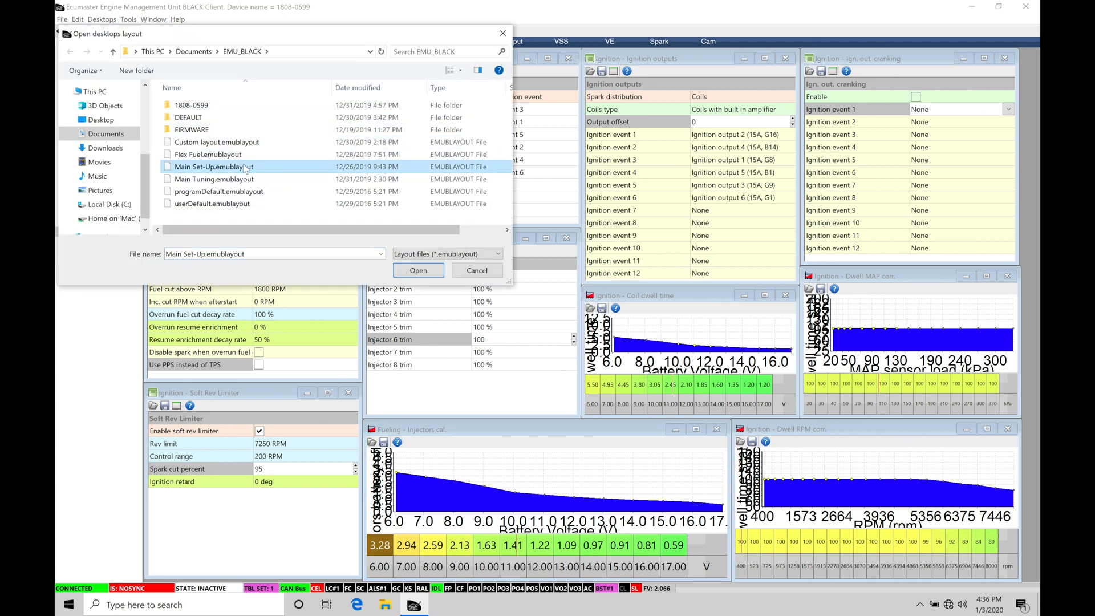
left_click(419, 270)
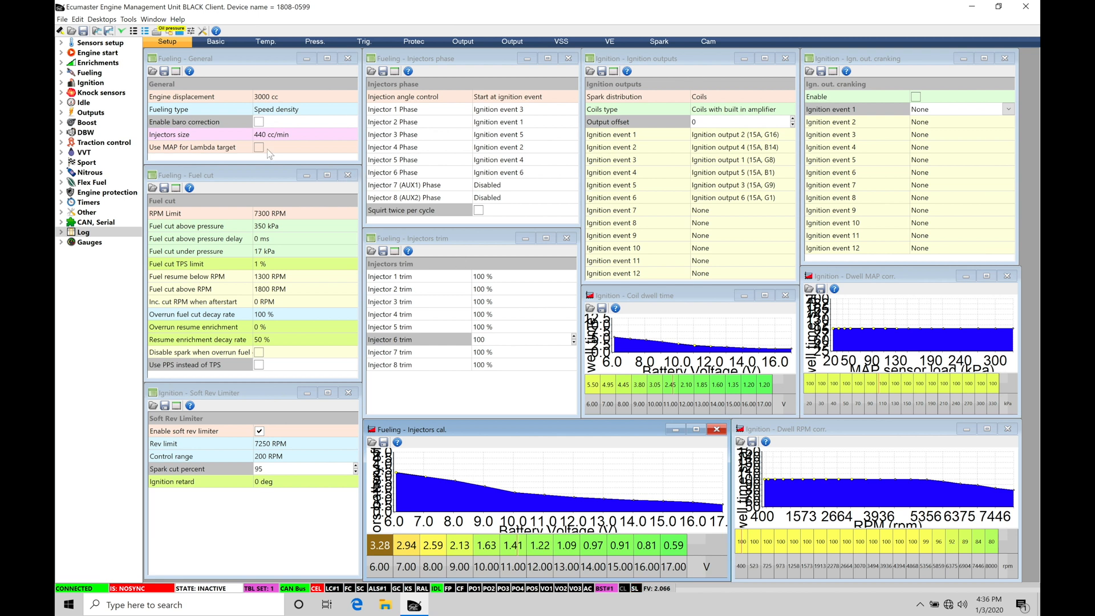
mouse_move(227, 103)
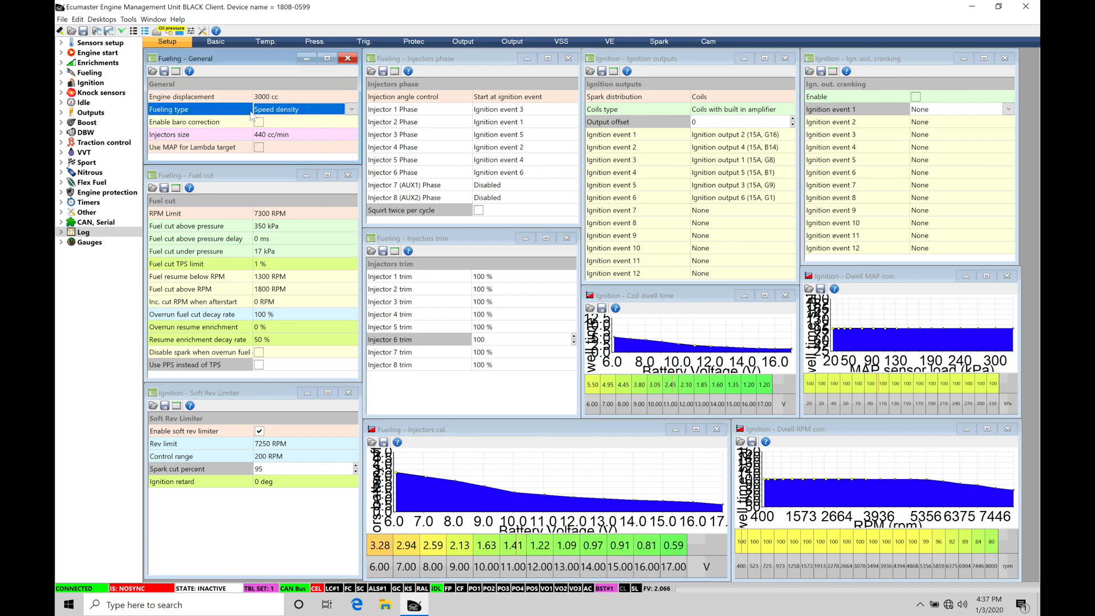
left_click(300, 134)
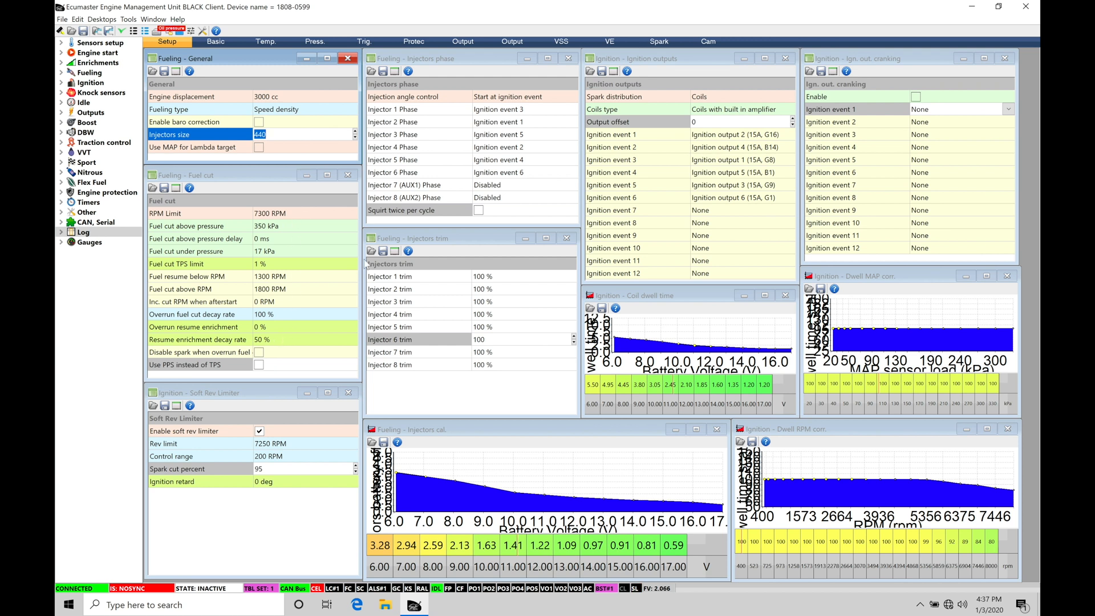
mouse_move(502, 181)
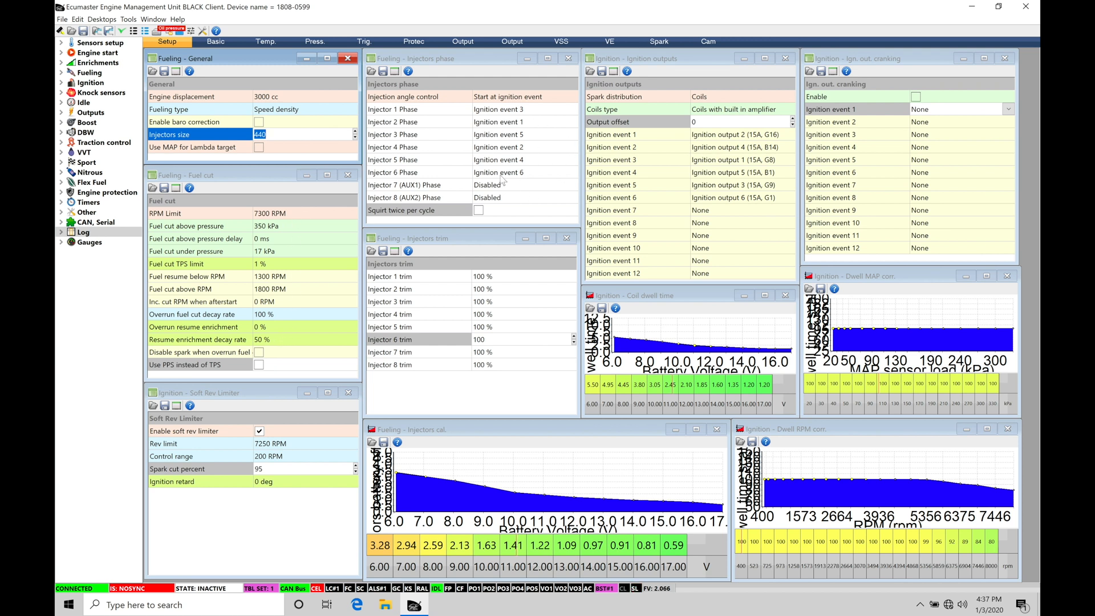
mouse_move(708, 449)
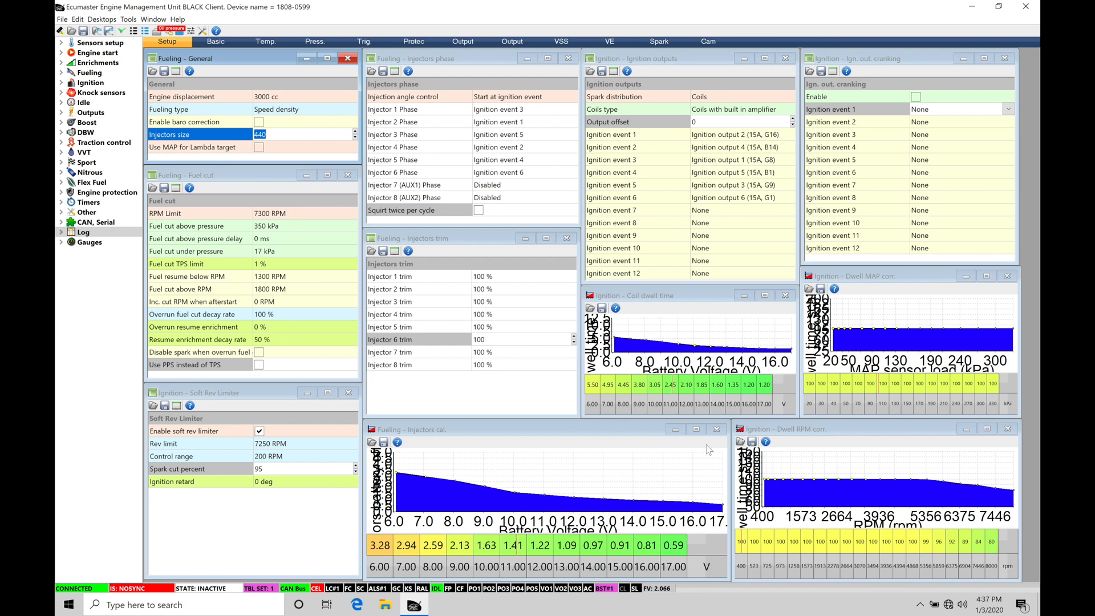
mouse_move(561, 501)
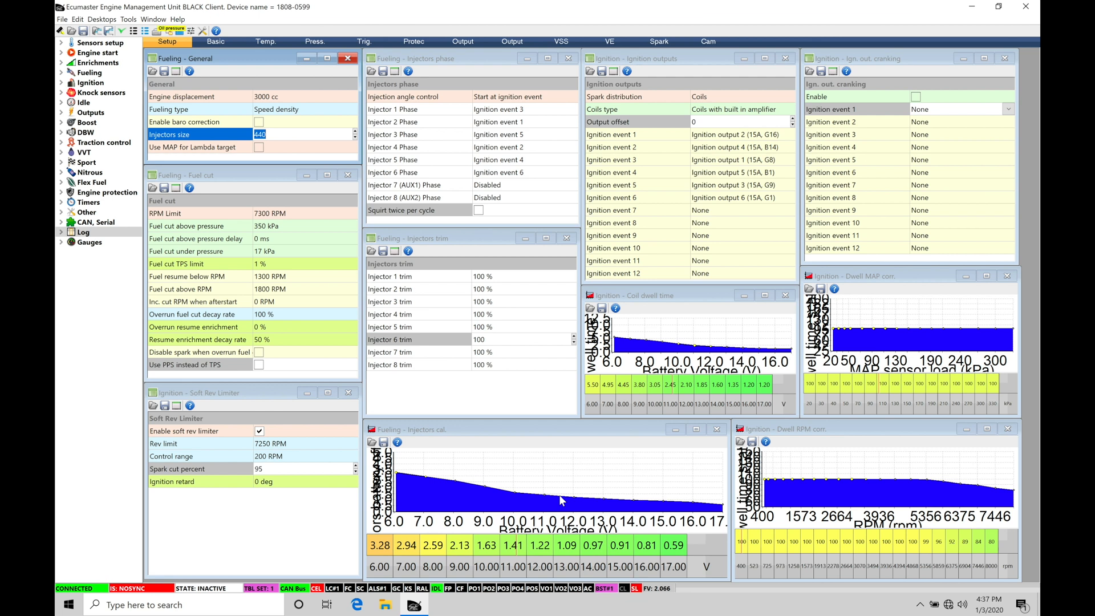
mouse_move(383, 109)
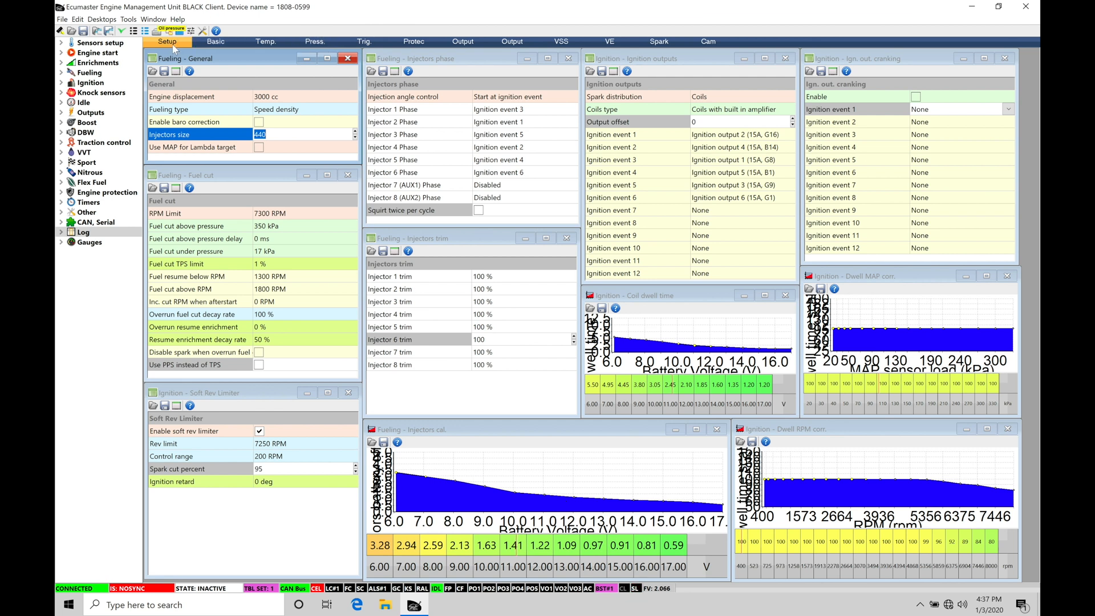
Step: Switch to the Trig. desktop with primary, secondary and CAM #2 trigger settings
left_click(363, 41)
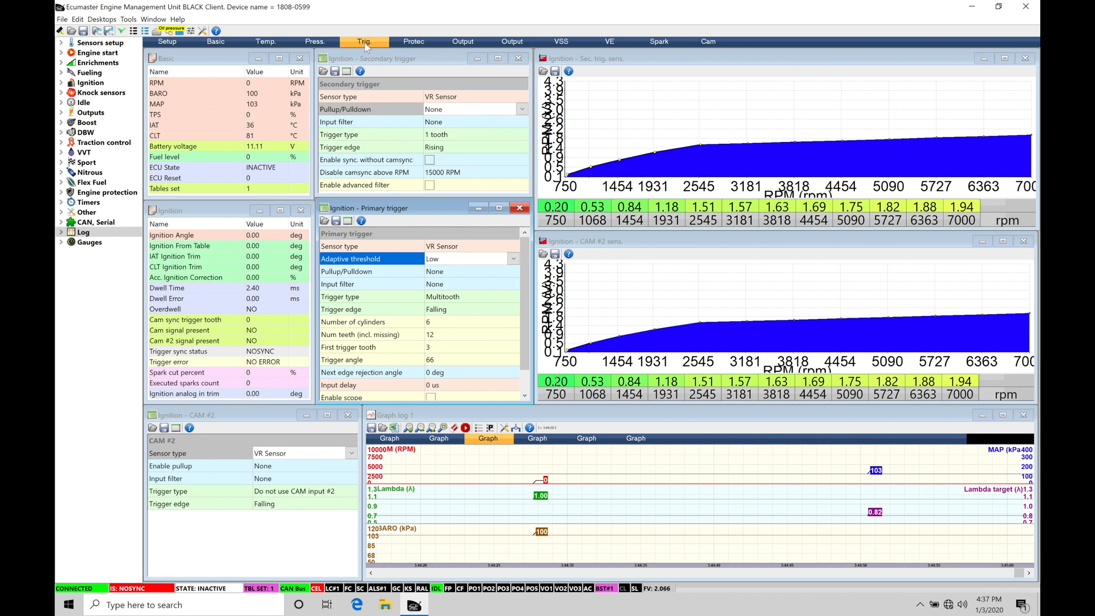
mouse_move(462, 185)
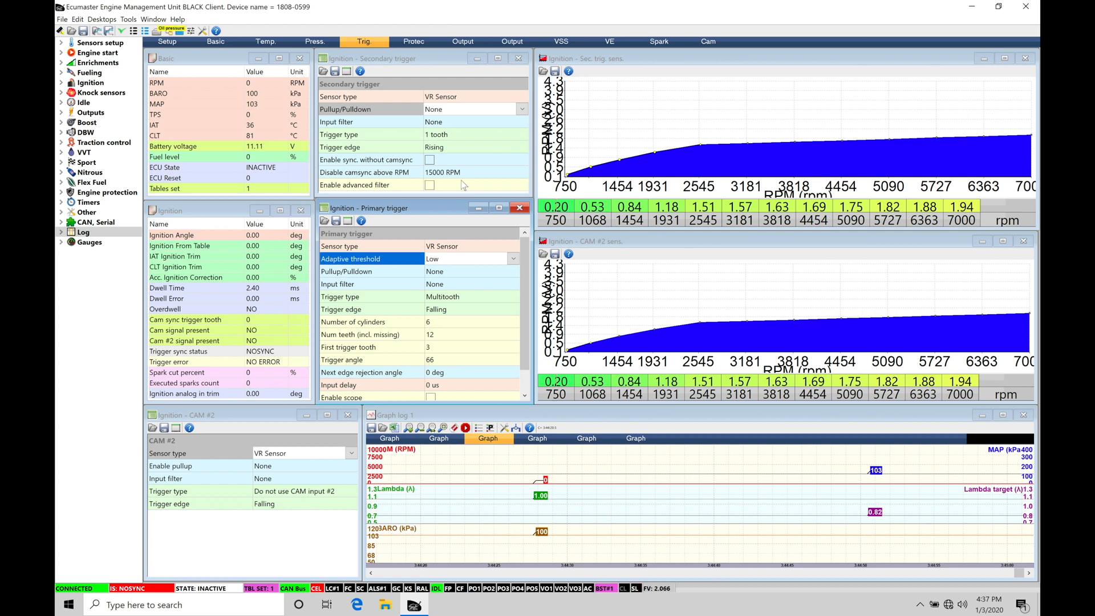
mouse_move(225, 63)
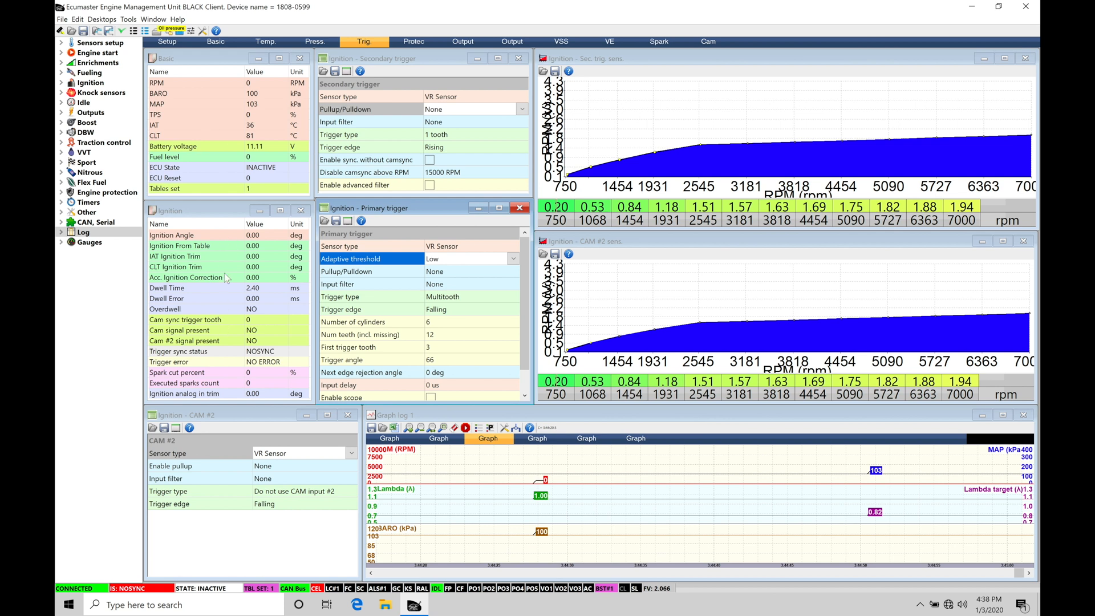
mouse_move(220, 336)
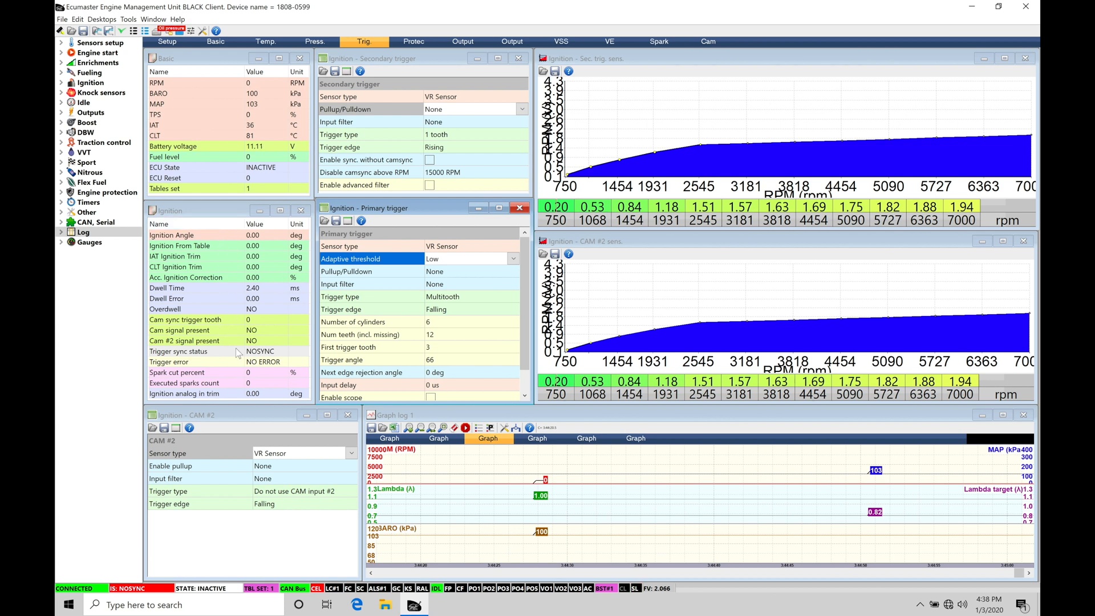
mouse_move(213, 328)
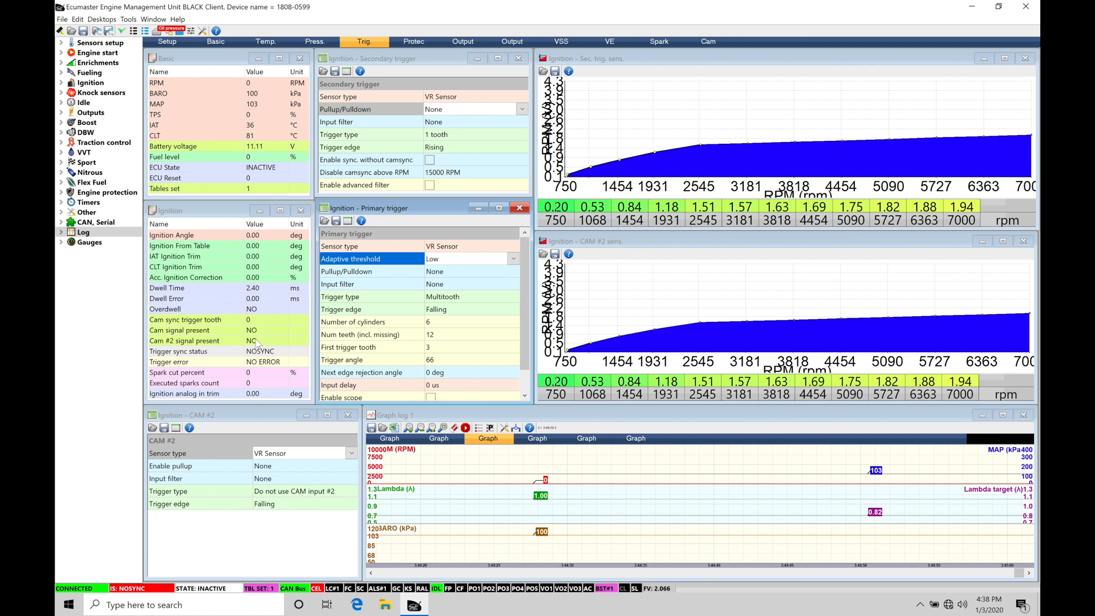
mouse_move(264, 370)
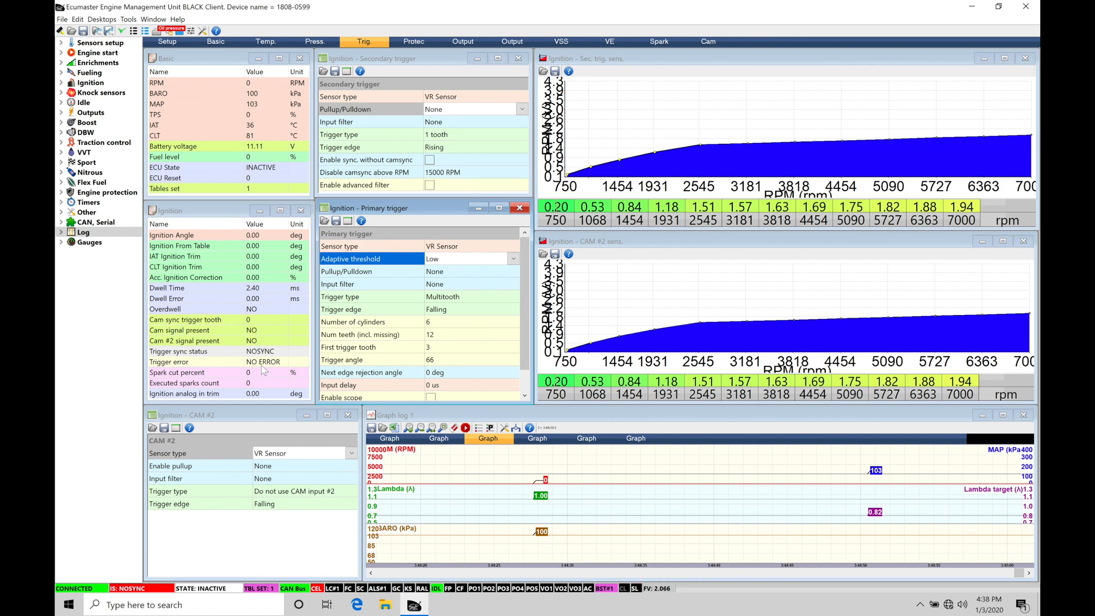
mouse_move(264, 353)
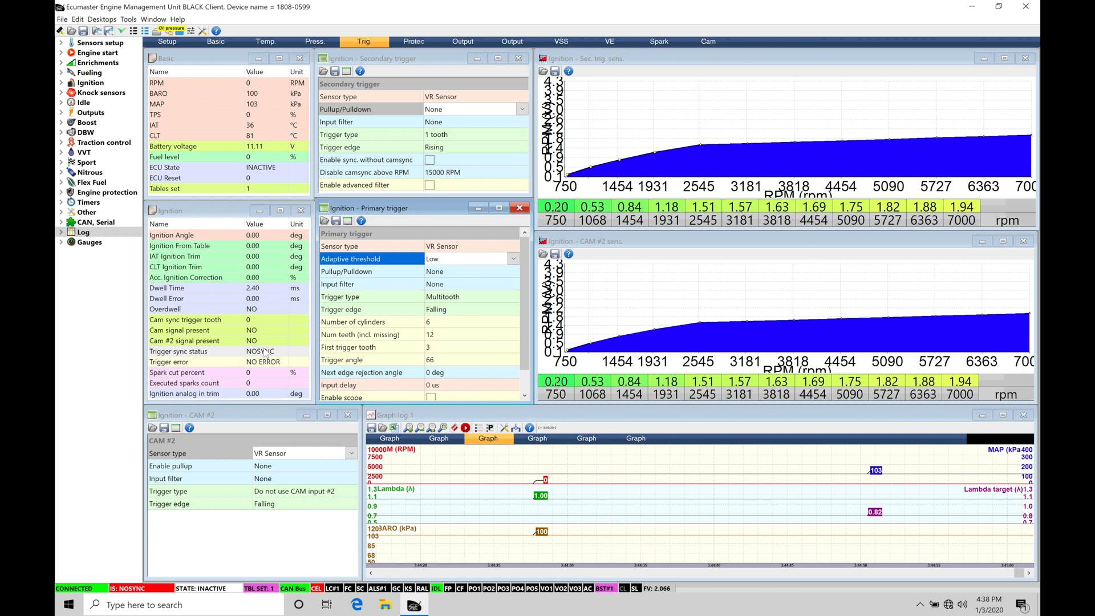
mouse_move(249, 361)
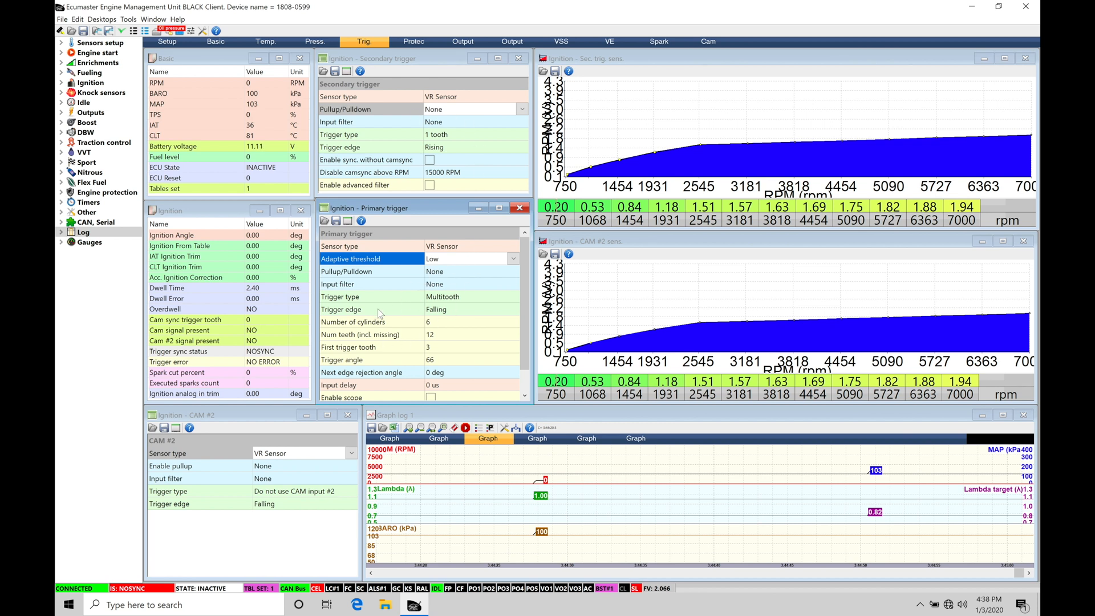
mouse_move(243, 346)
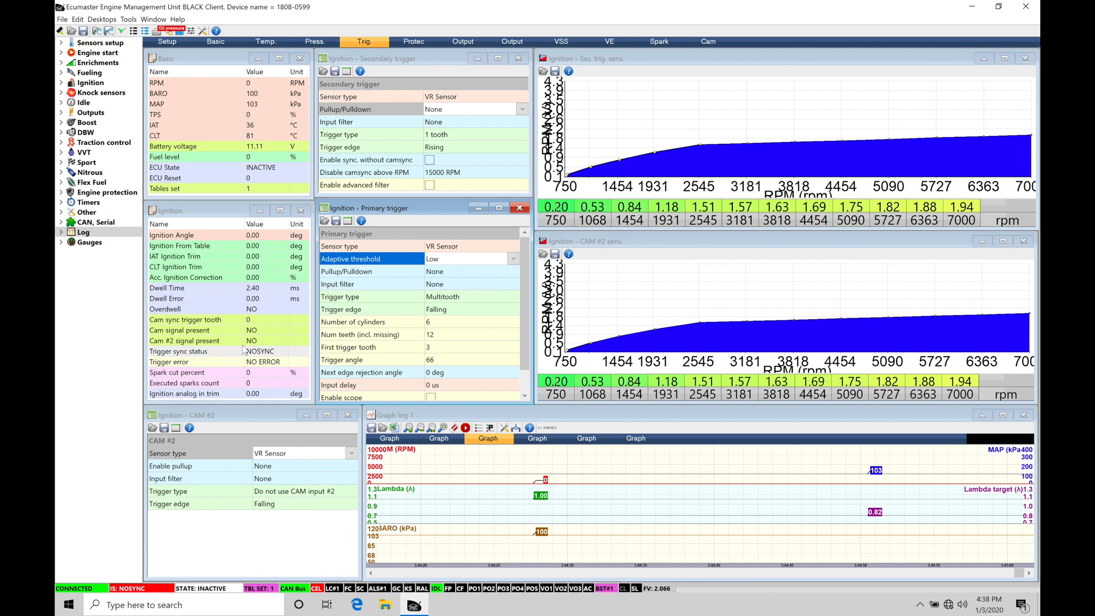
mouse_move(425, 131)
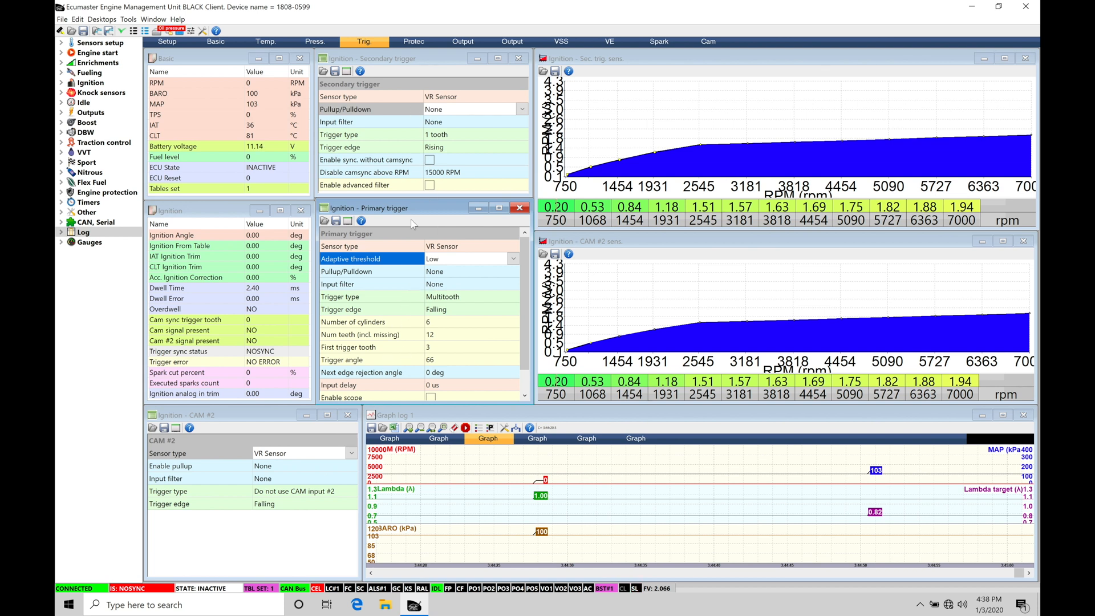
mouse_move(421, 356)
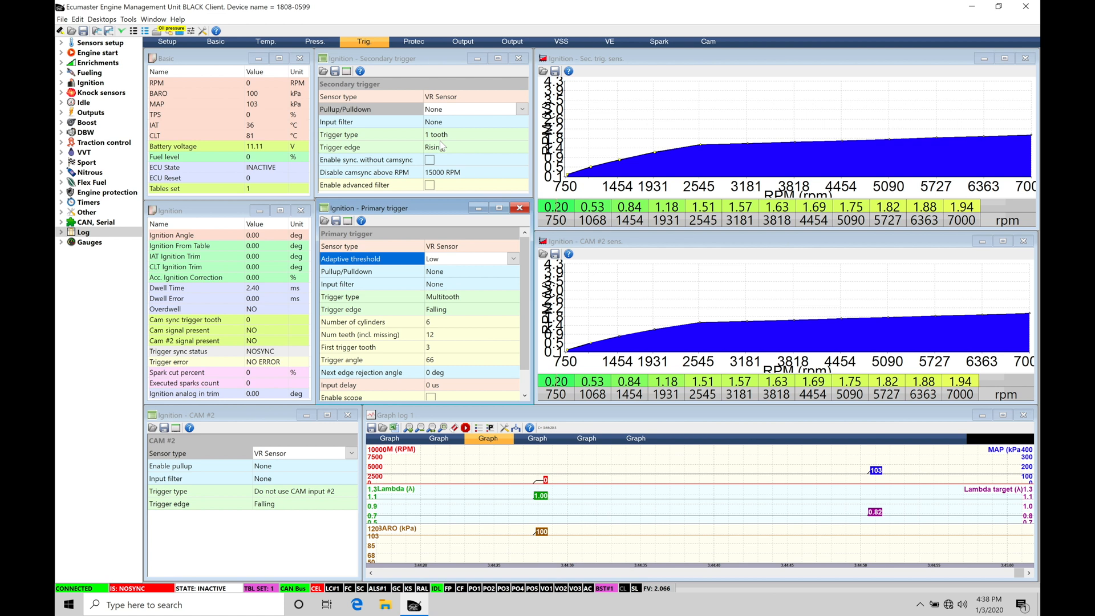
mouse_move(465, 158)
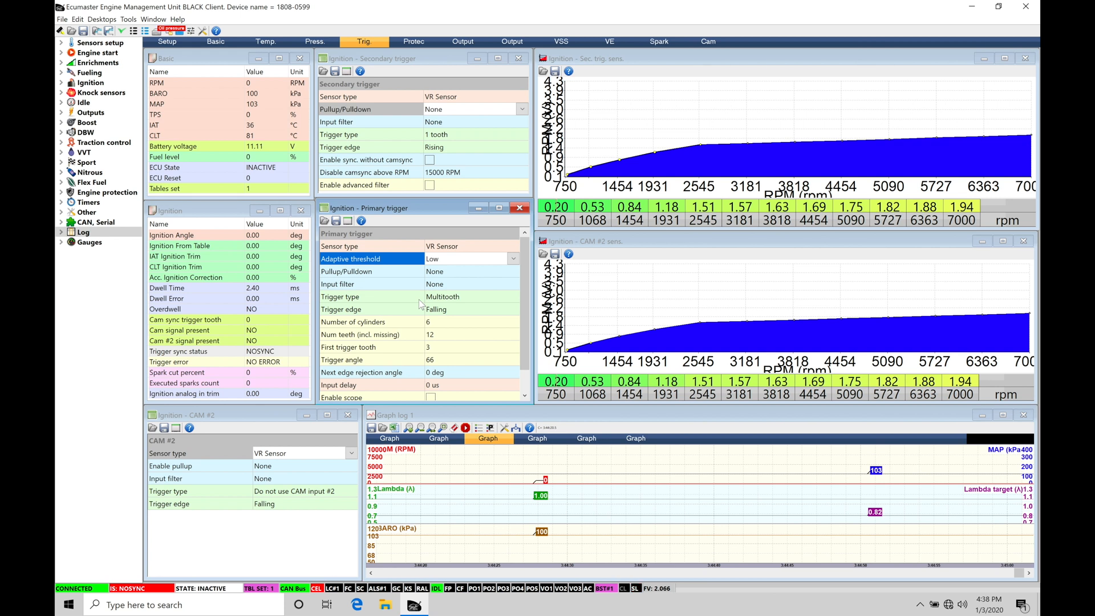
mouse_move(440, 263)
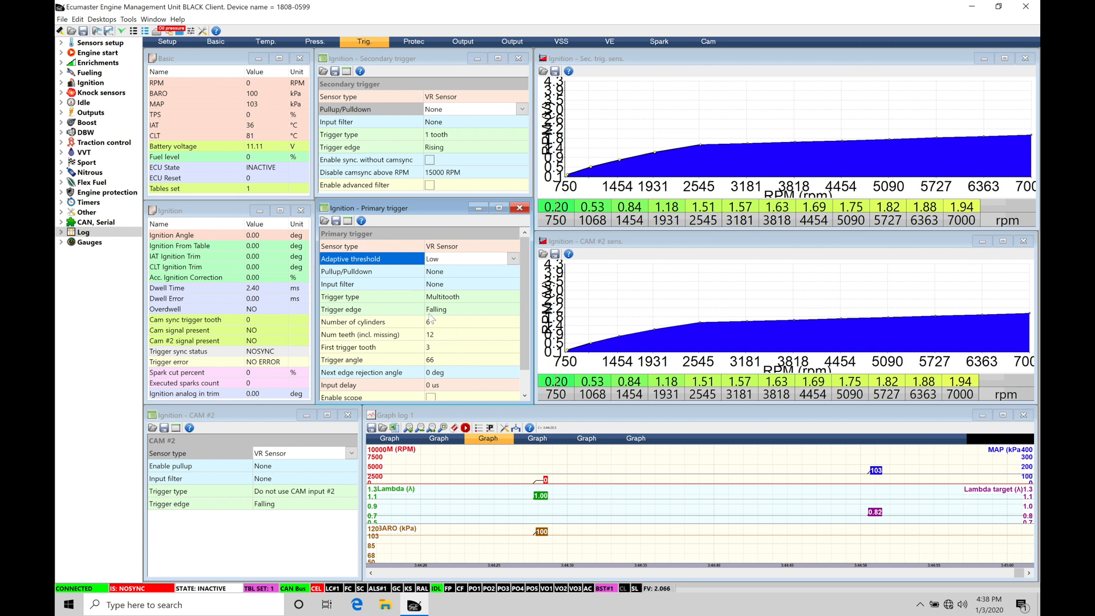
mouse_move(461, 133)
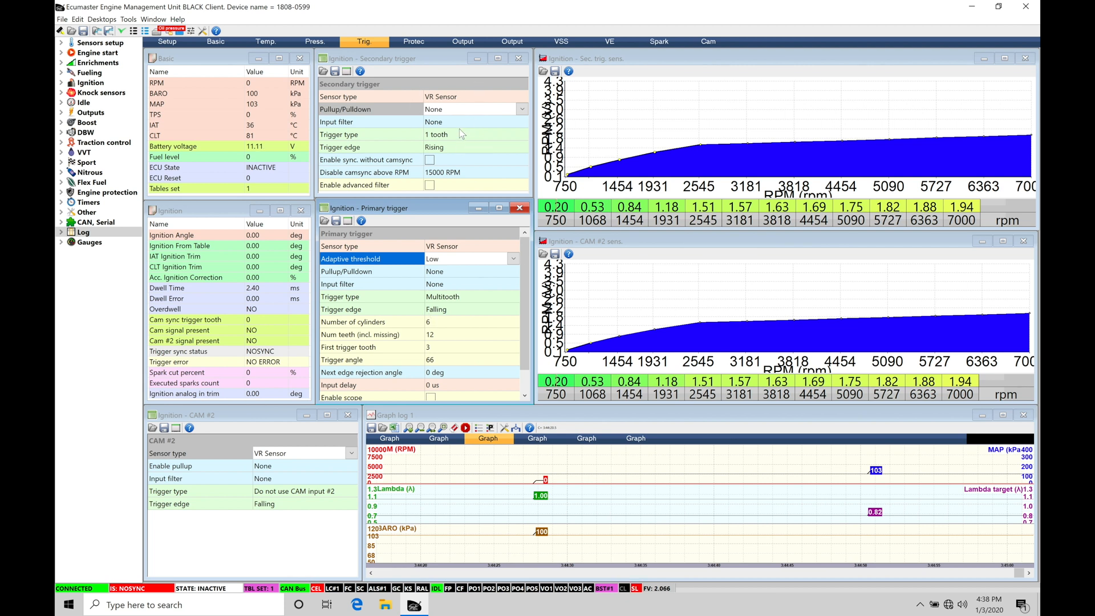
mouse_move(412, 85)
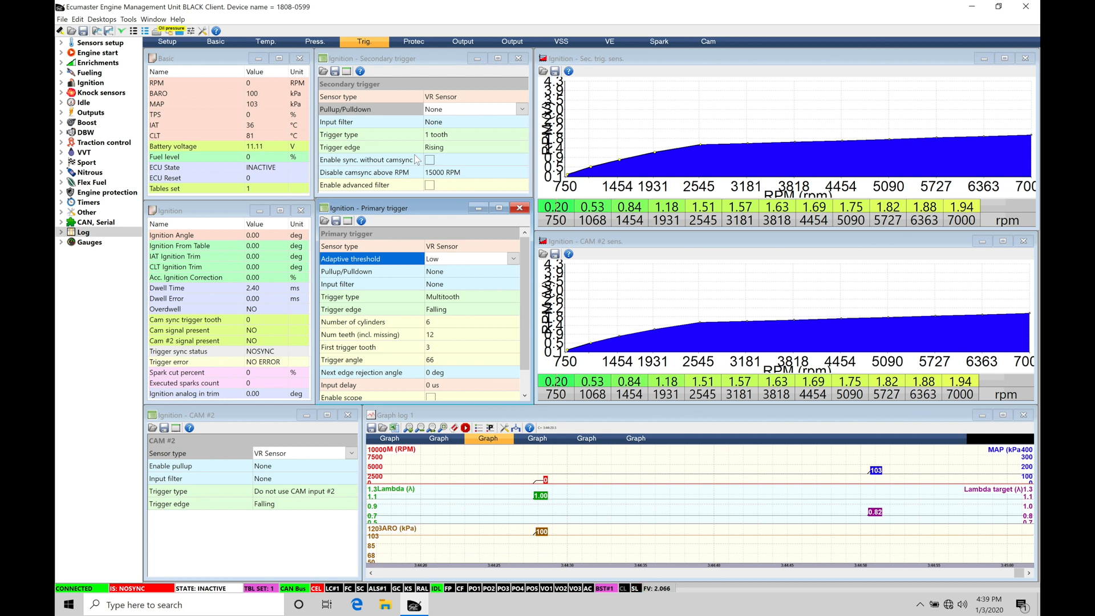
mouse_move(295, 478)
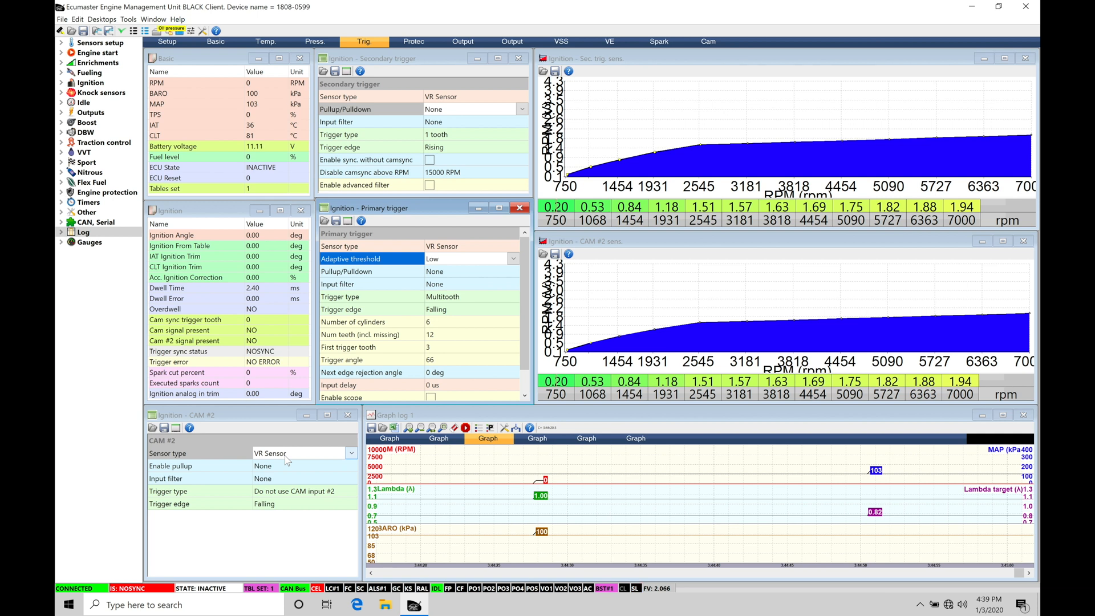
mouse_move(472, 396)
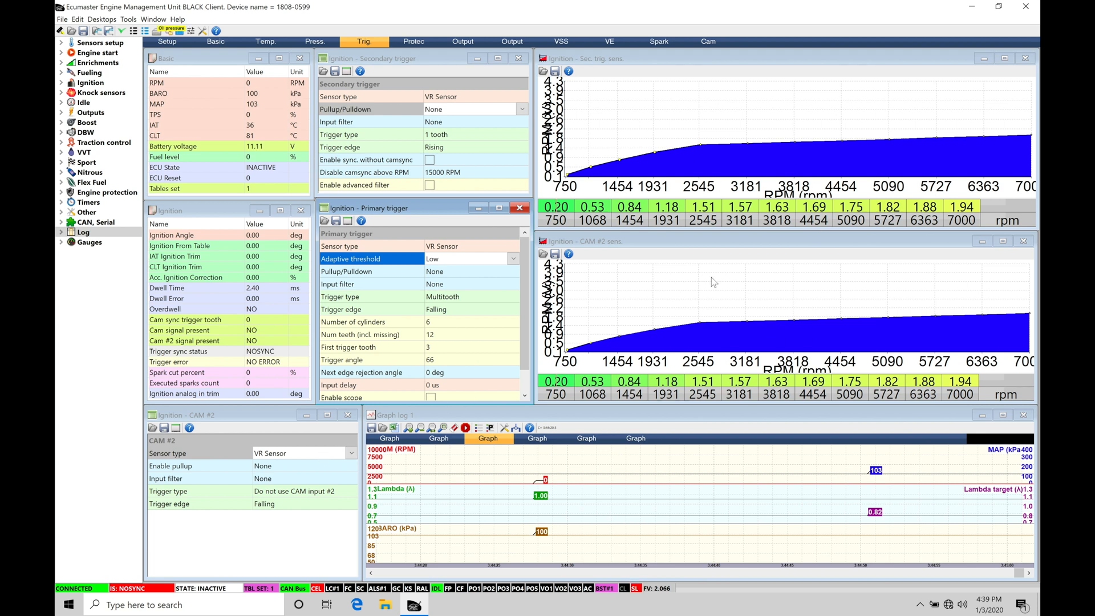
mouse_move(749, 301)
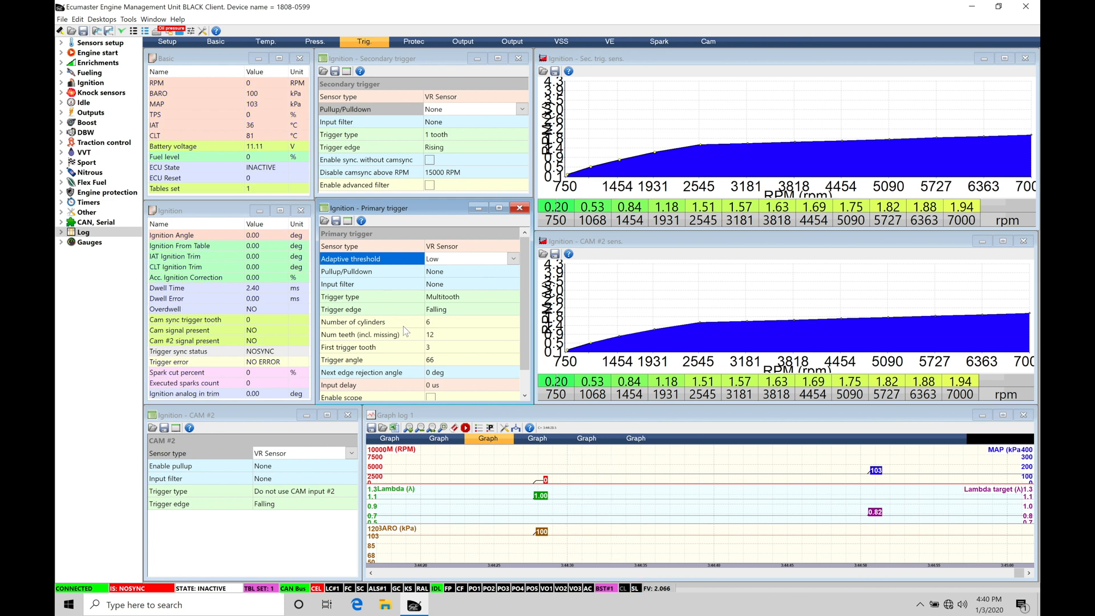
mouse_move(435, 338)
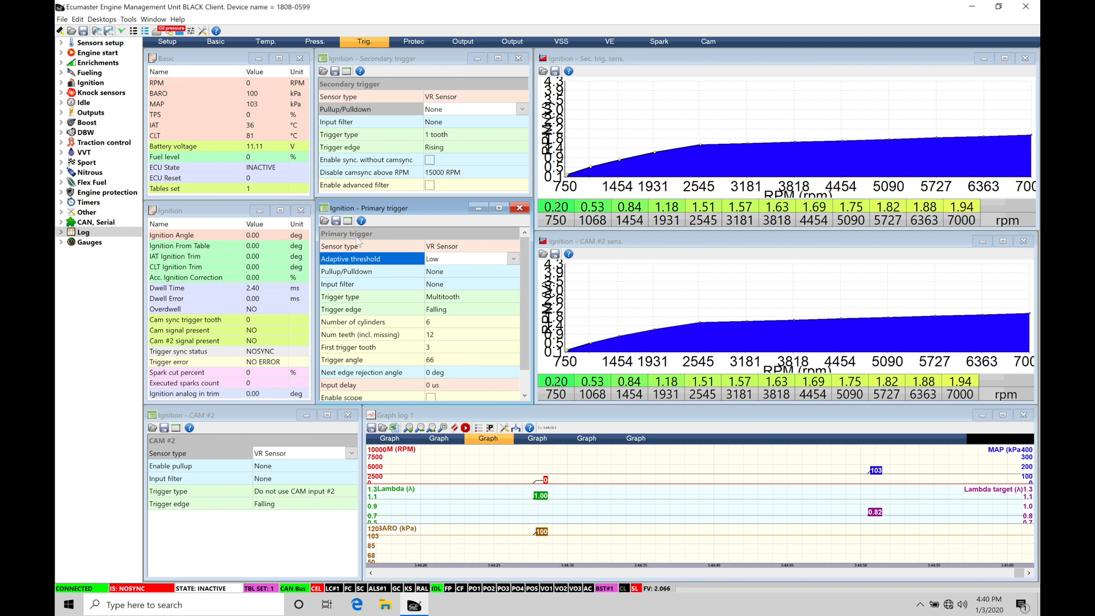
left_click(340, 246)
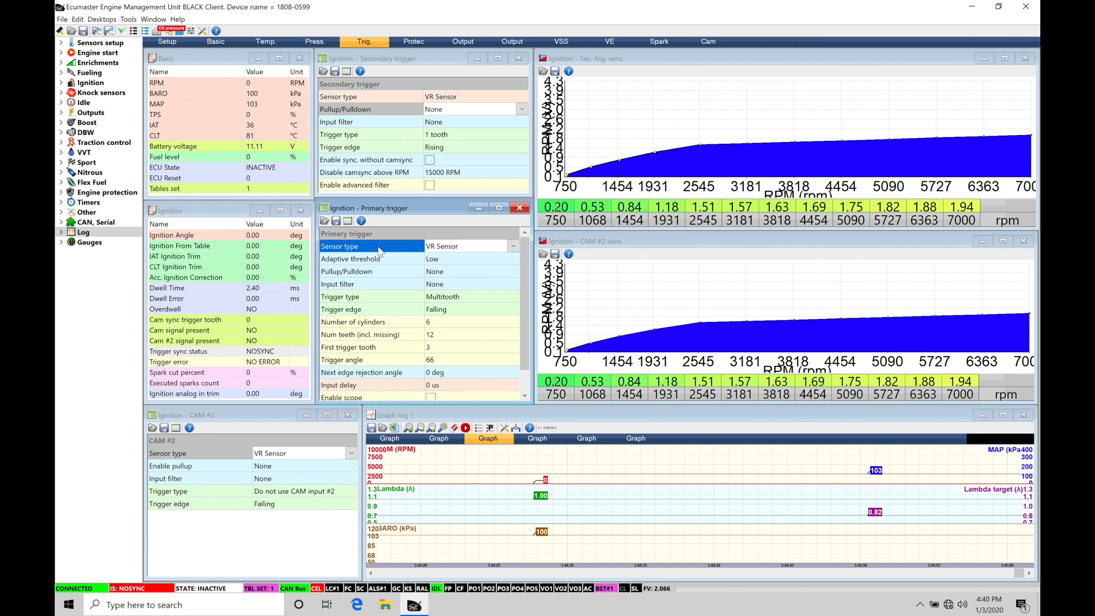